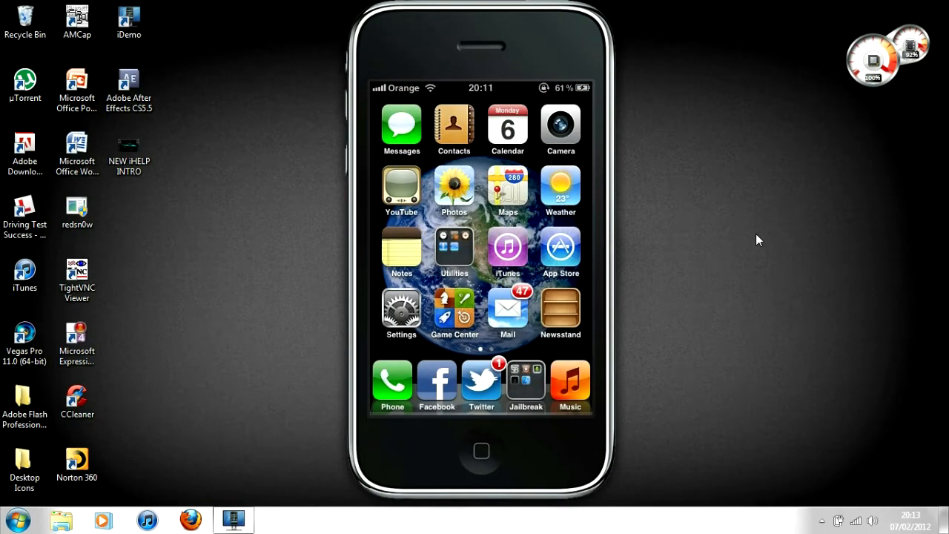
- Switch the Overachiever toggle for Angry Birds to ON in the mirrored iPhone's Settings
{"action": "left_click", "coordinate": [400, 311]}
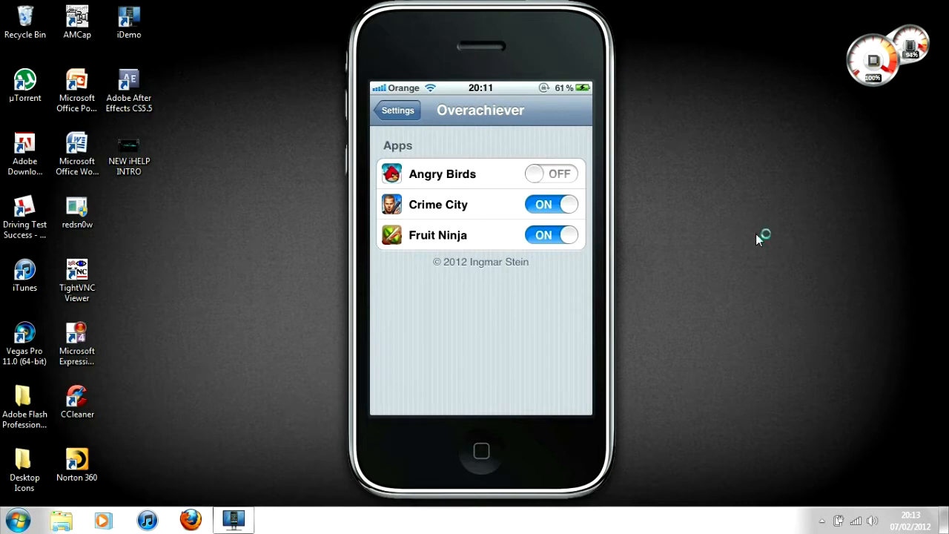
{"action": "mouse_move", "coordinate": [759, 240]}
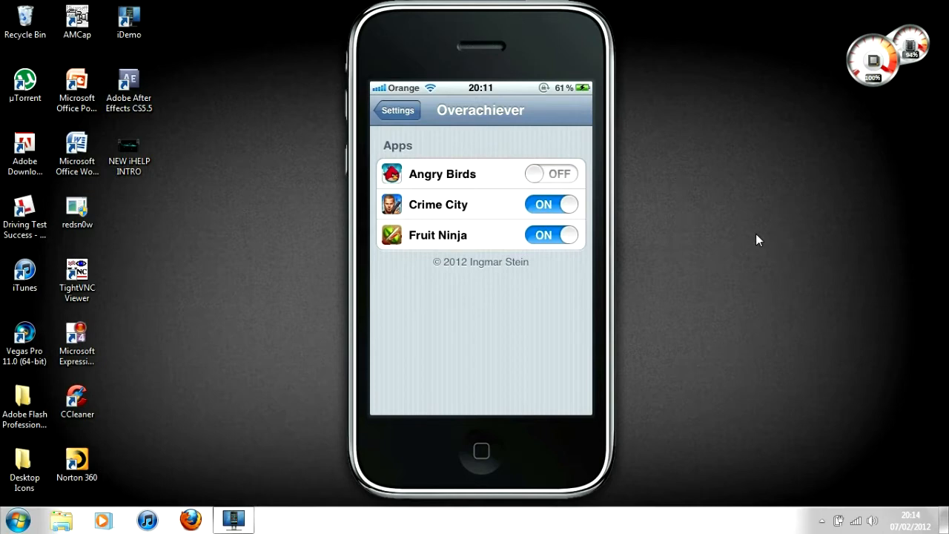
{"action": "left_click", "coordinate": [551, 172]}
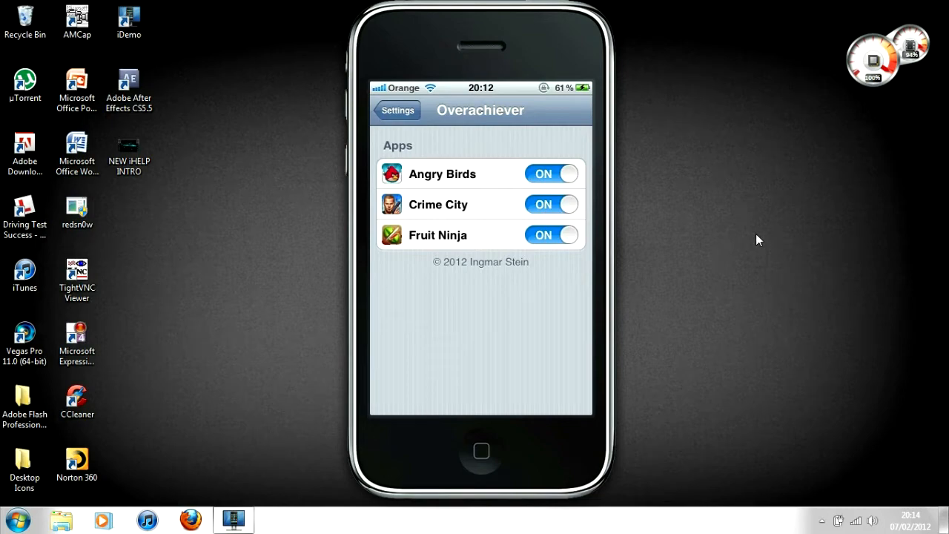
- Launch Angry Birds from the home screen and rotate the mirrored phone left to landscape
{"action": "left_click", "coordinate": [481, 450]}
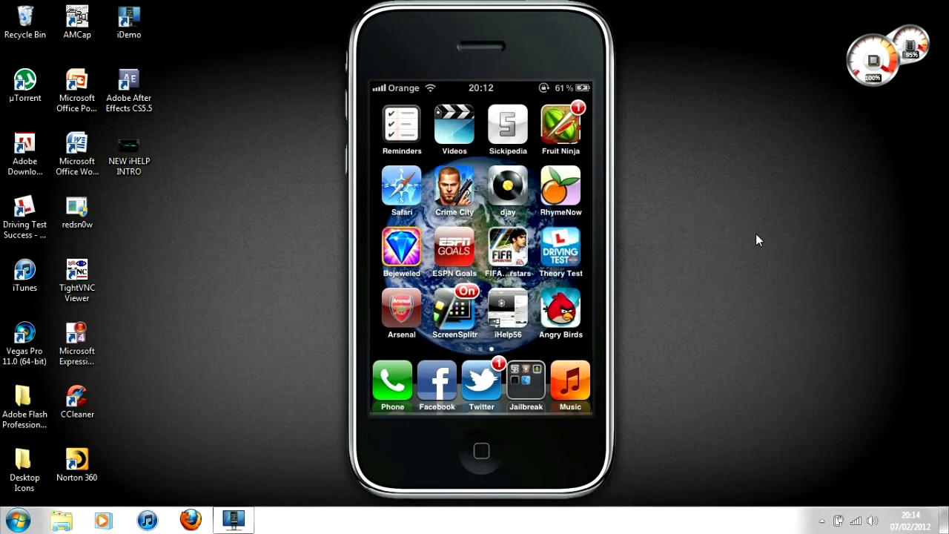
{"action": "left_click", "coordinate": [561, 308]}
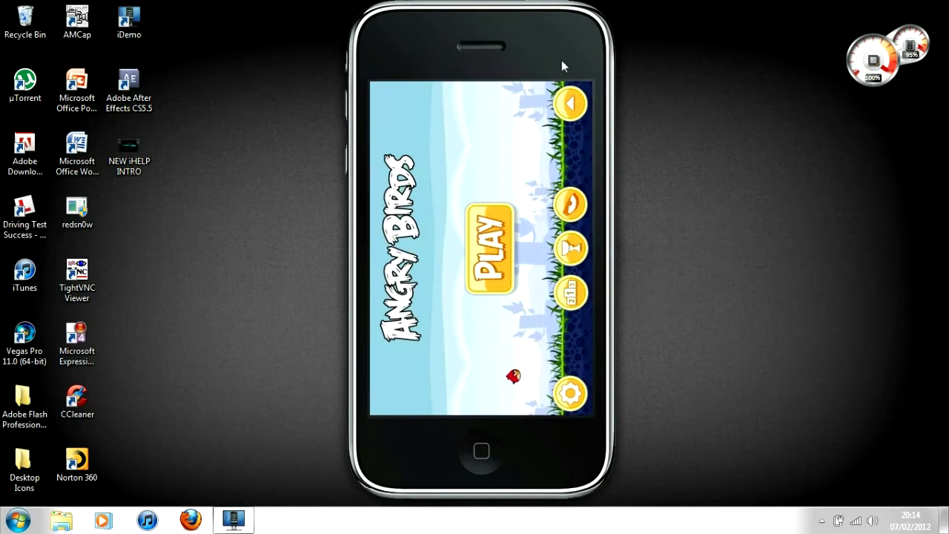
{"action": "right_click", "coordinate": [564, 66]}
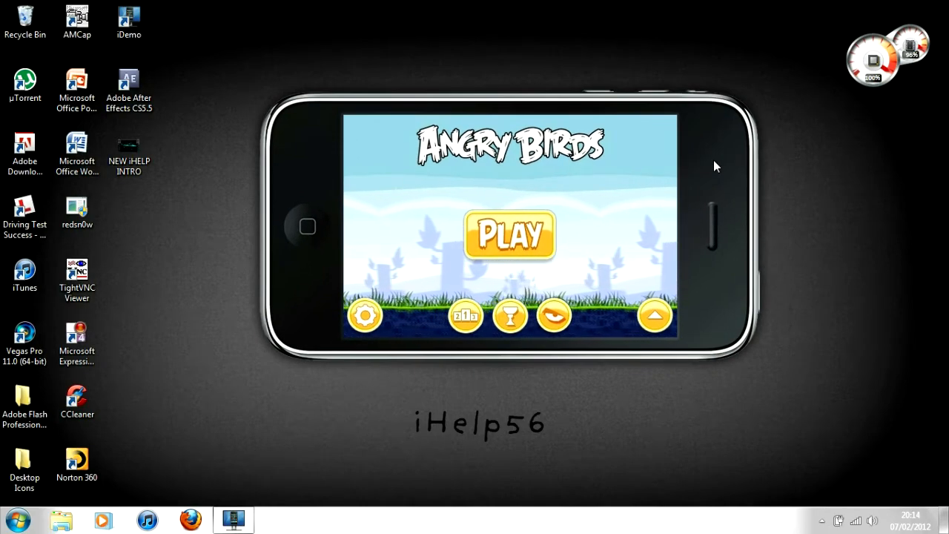
- Let the Angry Birds title screen load so Overachiever unlocks achievements and prompts for a donation
{"action": "left_click", "coordinate": [365, 314]}
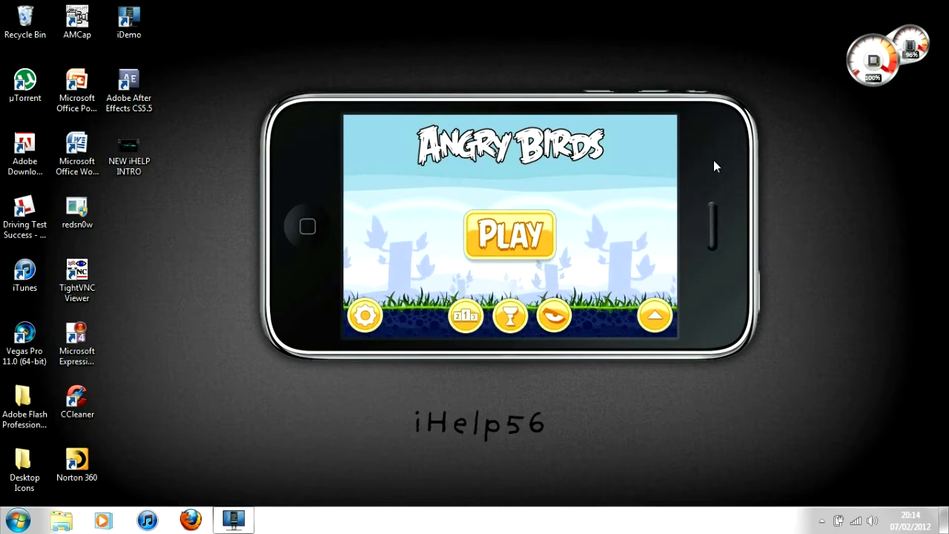
{"action": "left_click", "coordinate": [654, 314]}
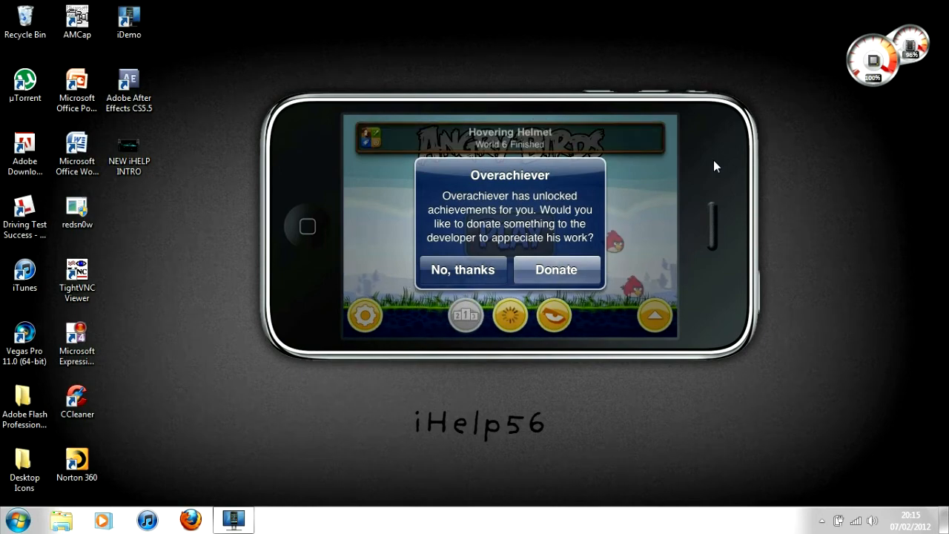
- Decline with 'No, thanks' and show the Game Center achievements list with 60 of 60 unlocked
{"action": "left_click", "coordinate": [462, 270]}
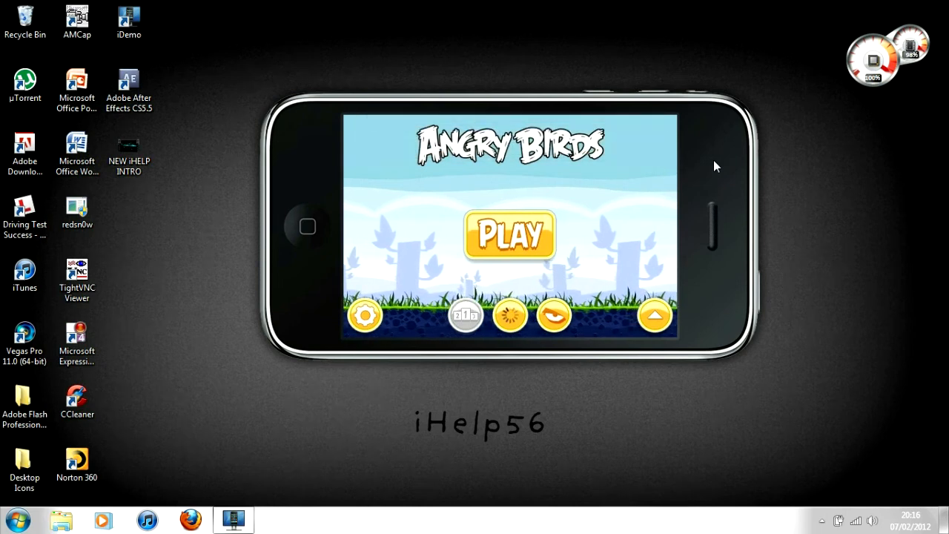
{"action": "left_click", "coordinate": [509, 234]}
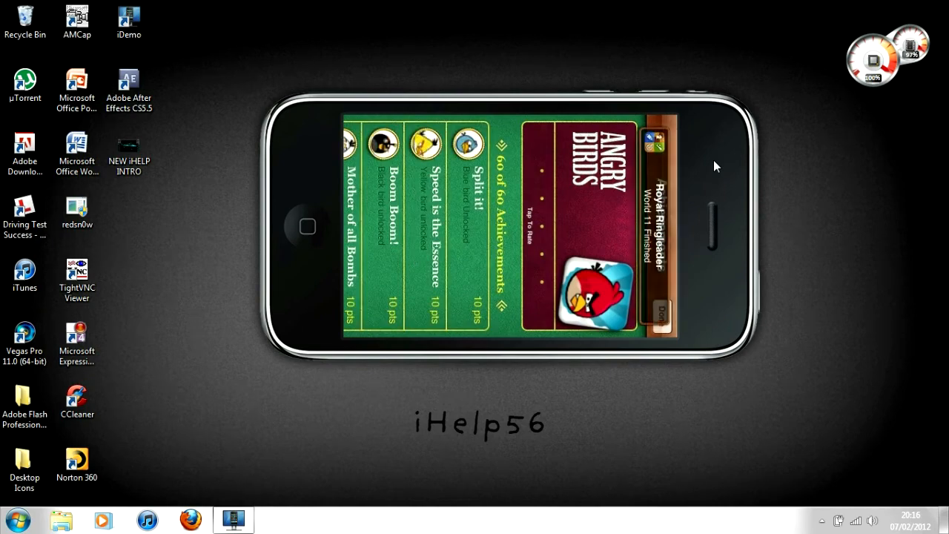
{"action": "right_click", "coordinate": [712, 167]}
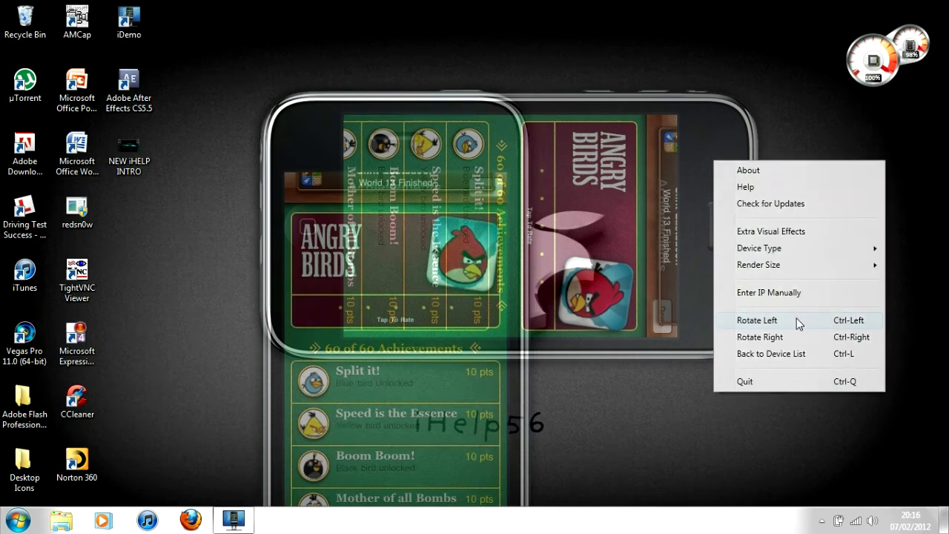